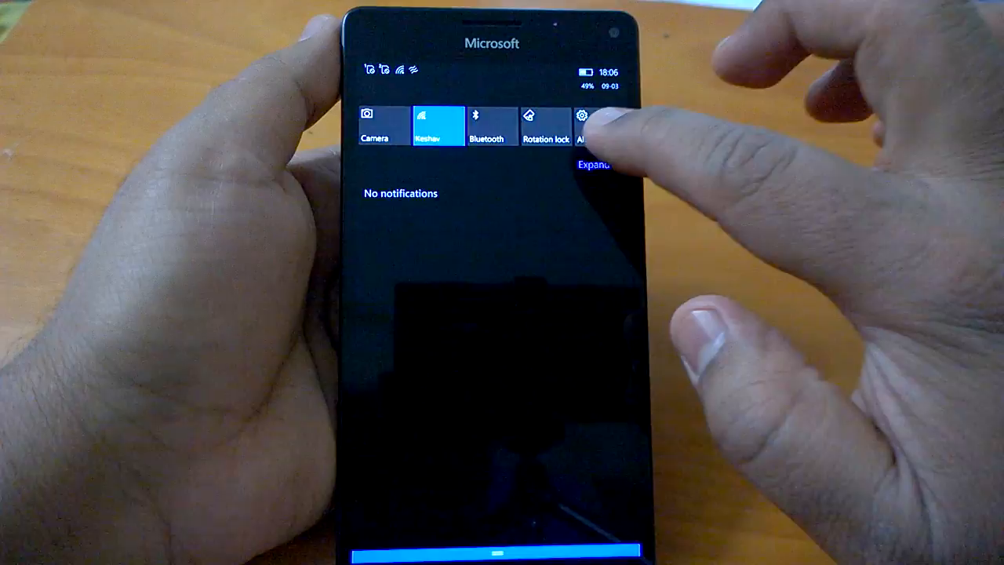
# Step: Navigate from the action center through All settings and System to the Phone page
pyautogui.click(583, 118)
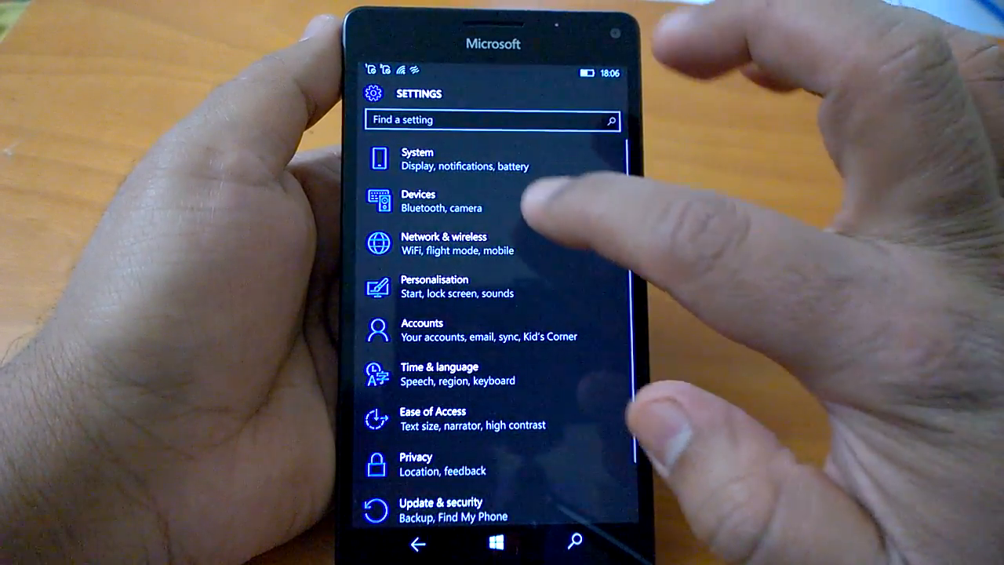
pyautogui.click(417, 159)
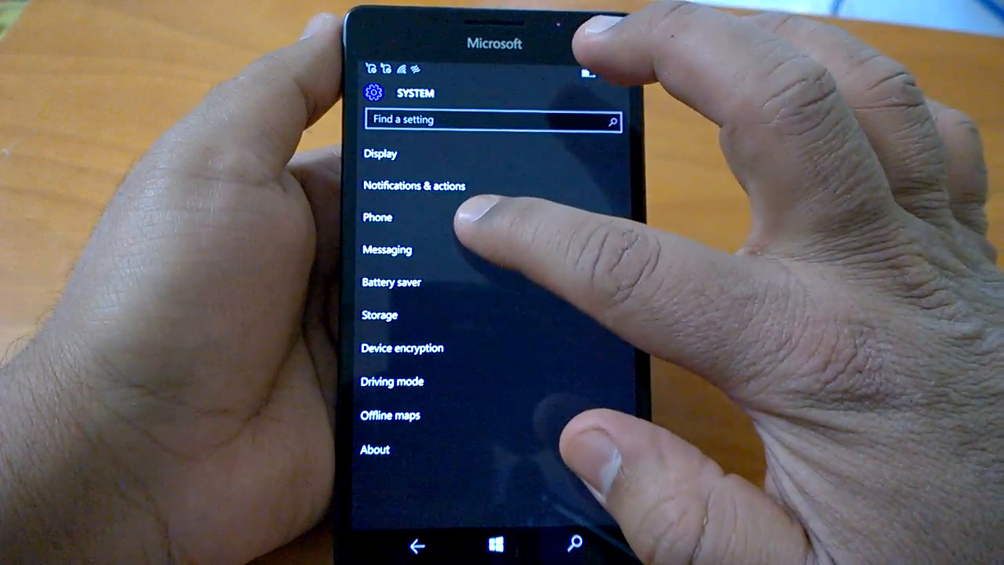
pyautogui.click(376, 217)
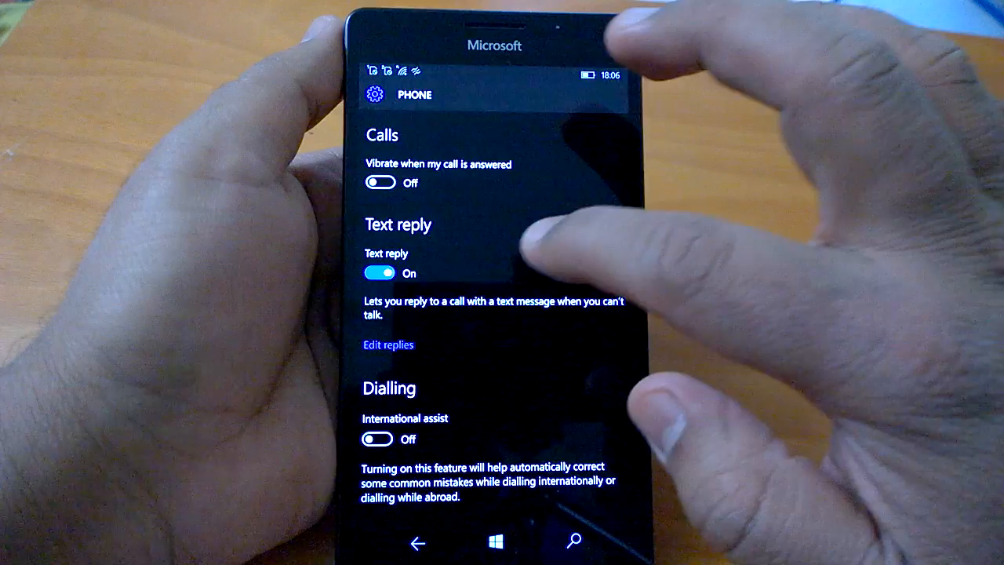
# Step: Under Default apps choose Voice Recorder for recorded phone calls, then go to Start
pyautogui.scroll(-3)
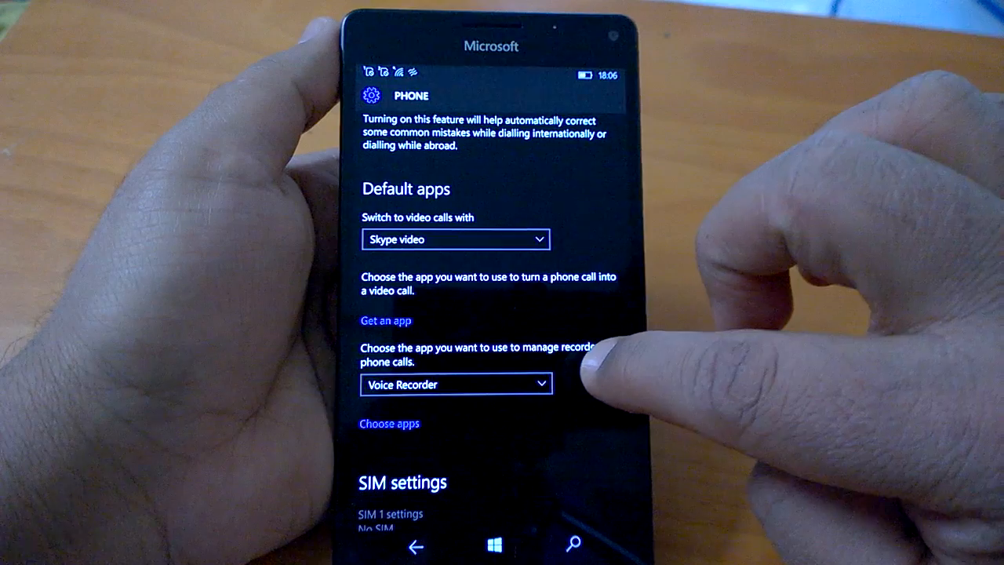
pyautogui.click(455, 384)
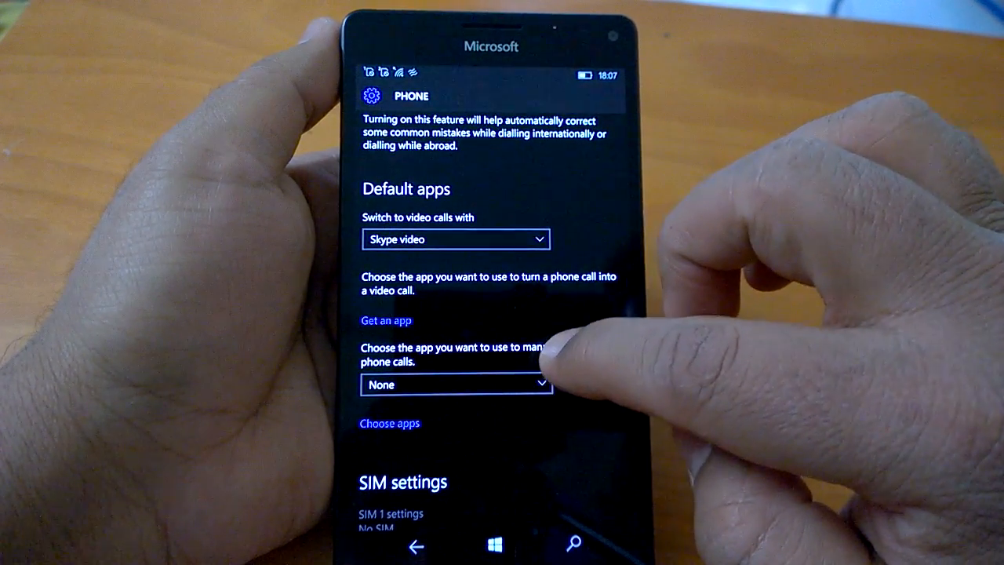
pyautogui.click(455, 385)
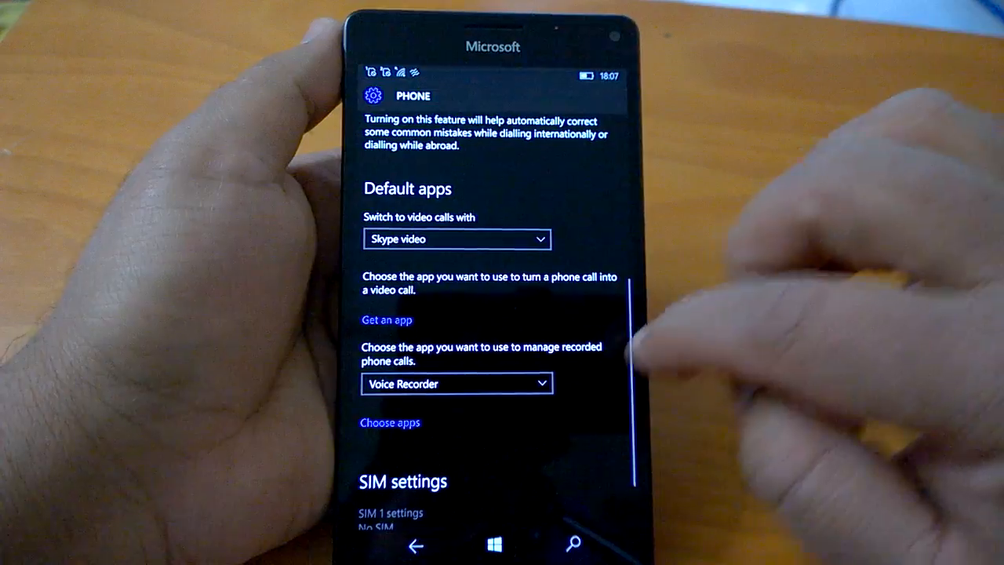
pyautogui.click(492, 544)
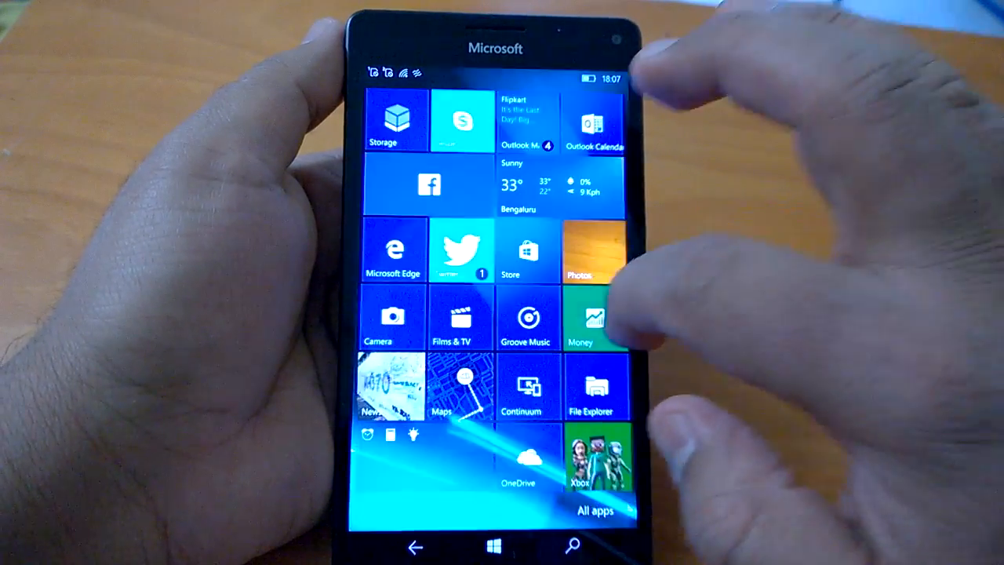
# Step: Browse the All apps list down to Voice Recorder and return to the Phone settings
pyautogui.click(596, 512)
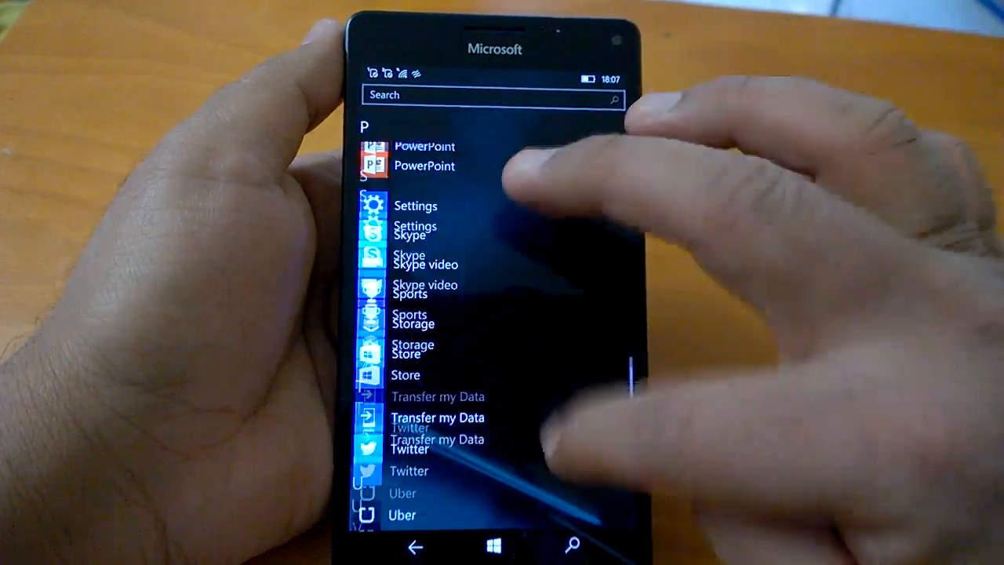
pyautogui.scroll(-3)
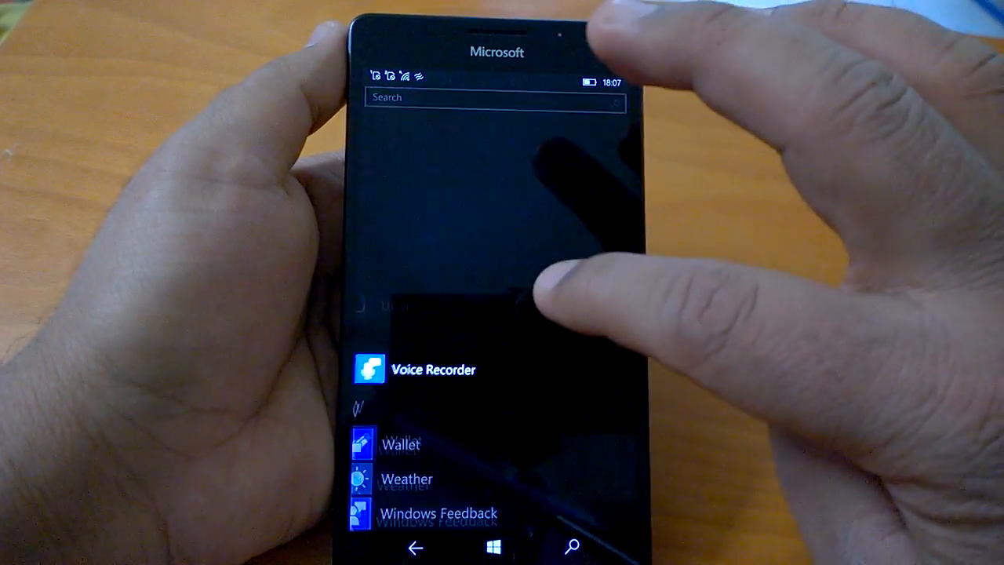
pyautogui.click(369, 370)
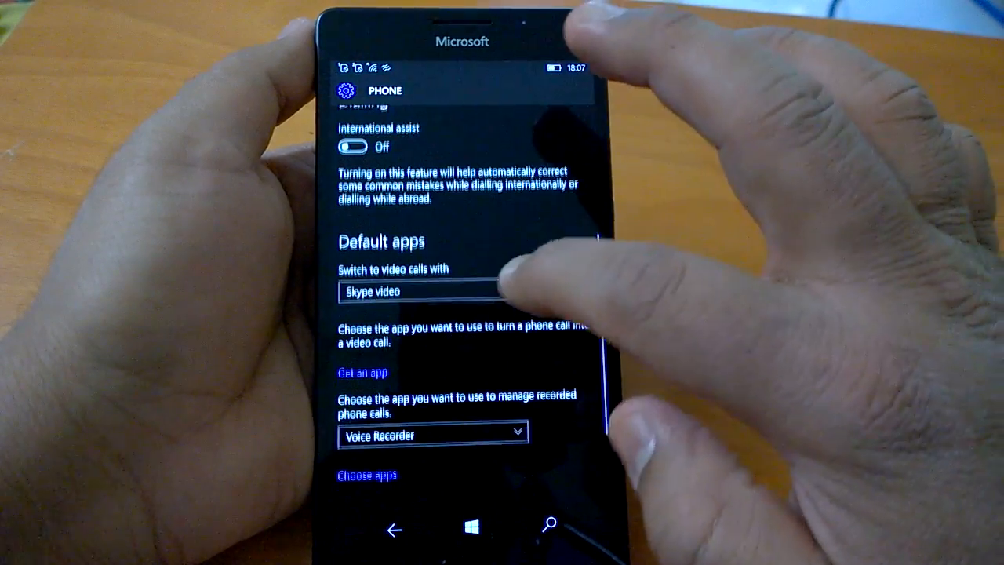
# Step: Reselect Voice Recorder in the recorded phone calls dropdown and scroll back up
pyautogui.click(433, 436)
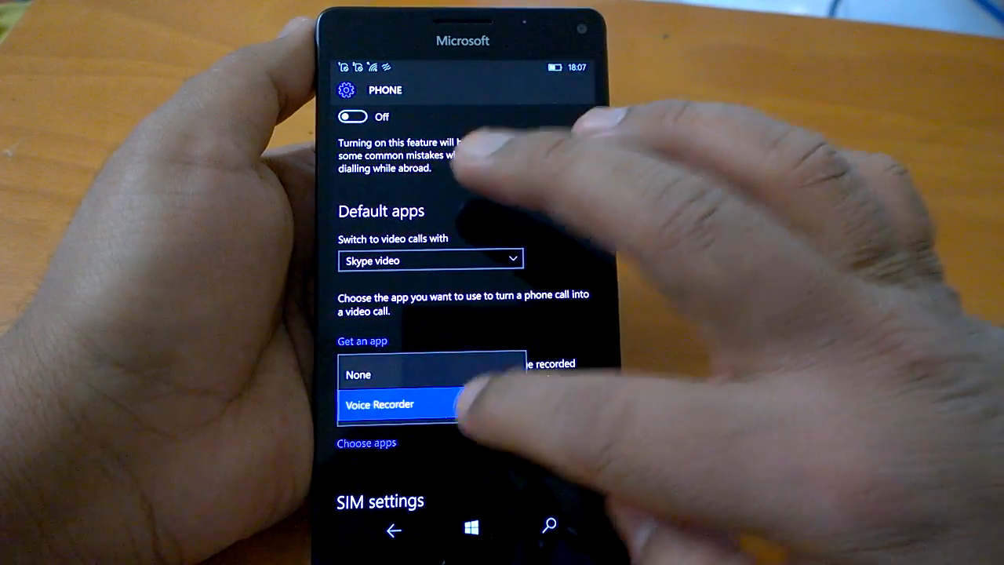
pyautogui.click(380, 405)
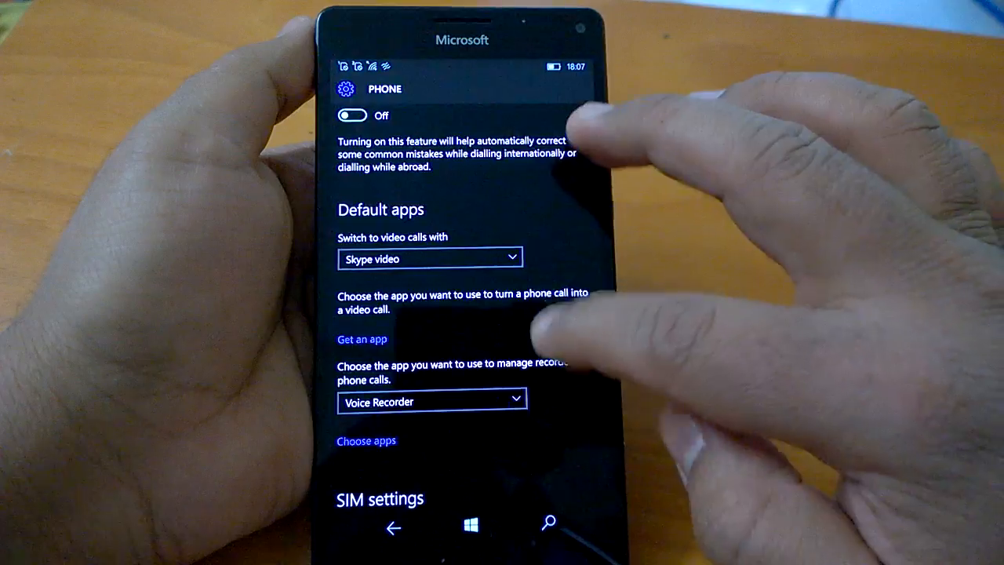
pyautogui.scroll(-3)
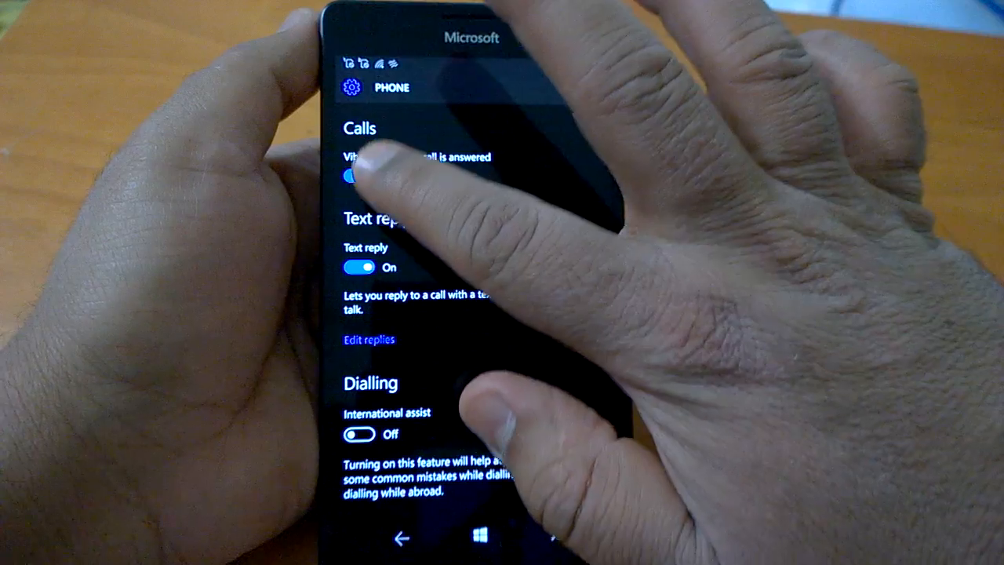
pyautogui.click(355, 176)
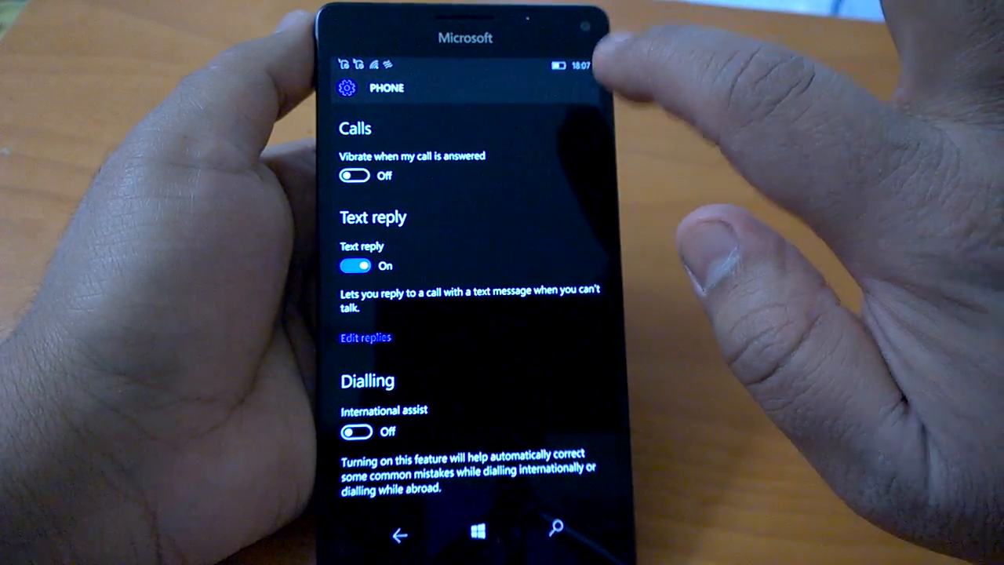
pyautogui.scroll(-3)
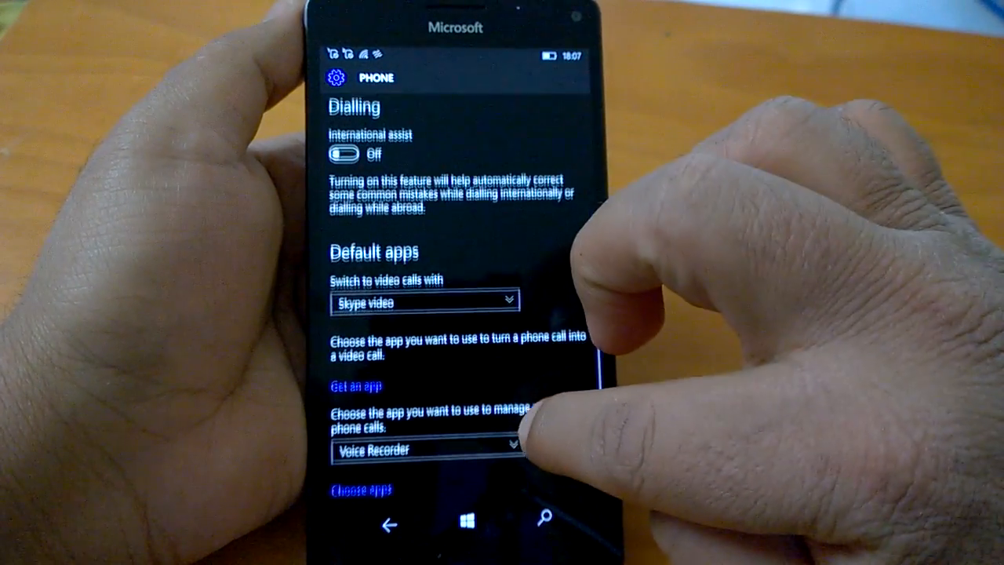
pyautogui.scroll(-3)
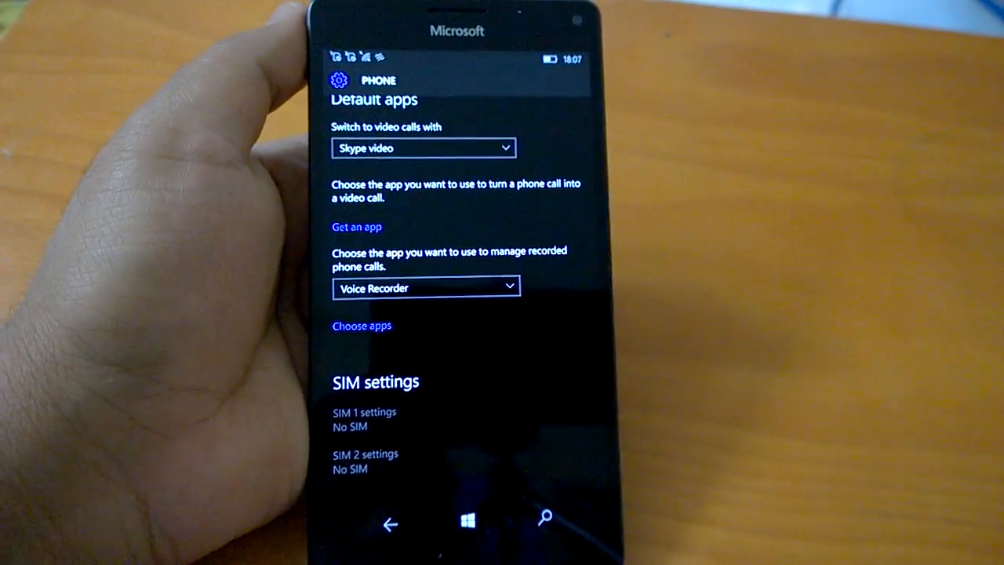